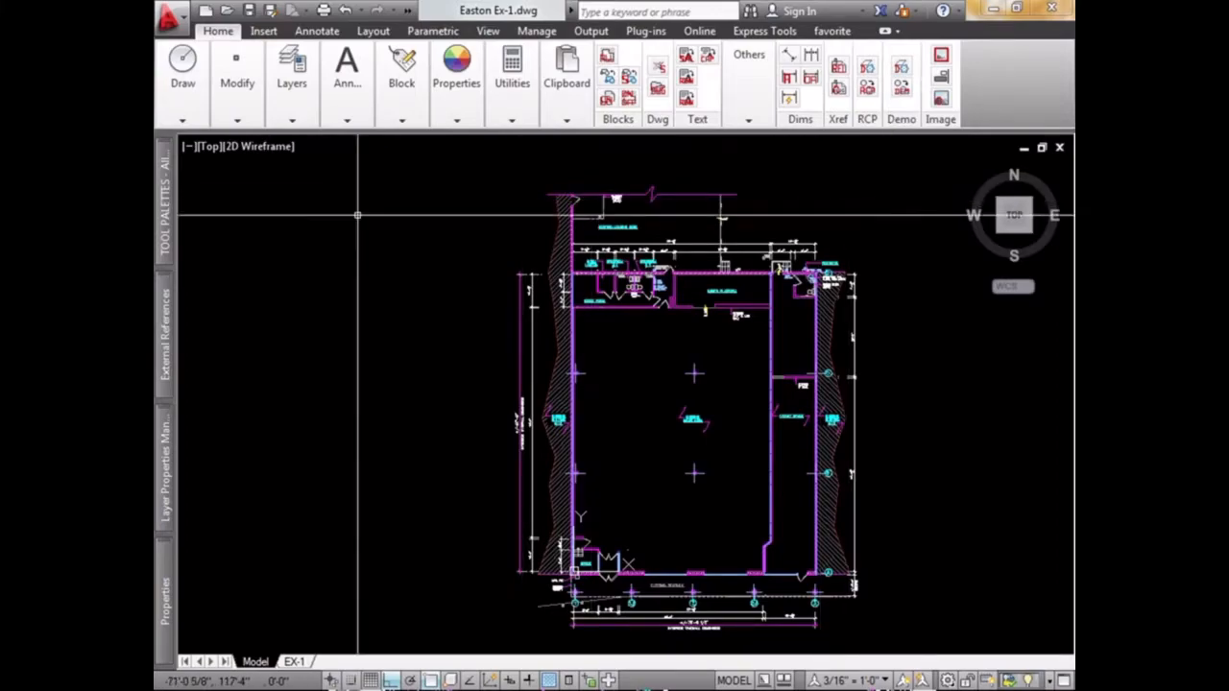
mouse_move(317, 31)
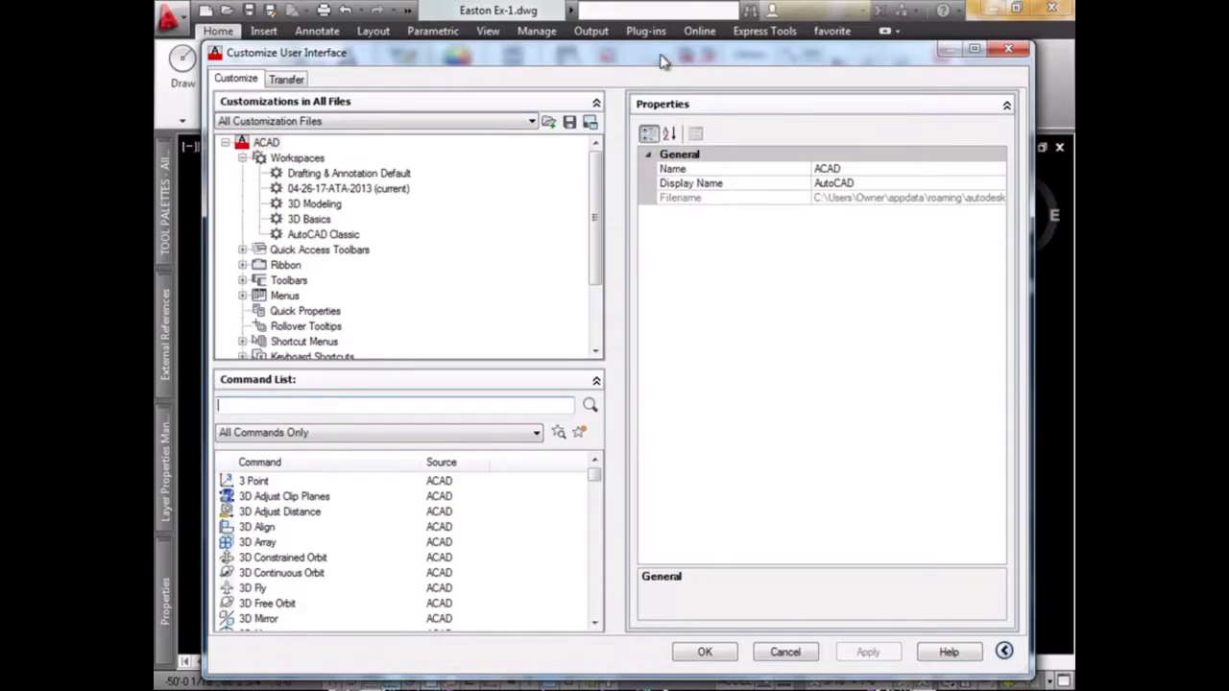
mouse_move(475, 213)
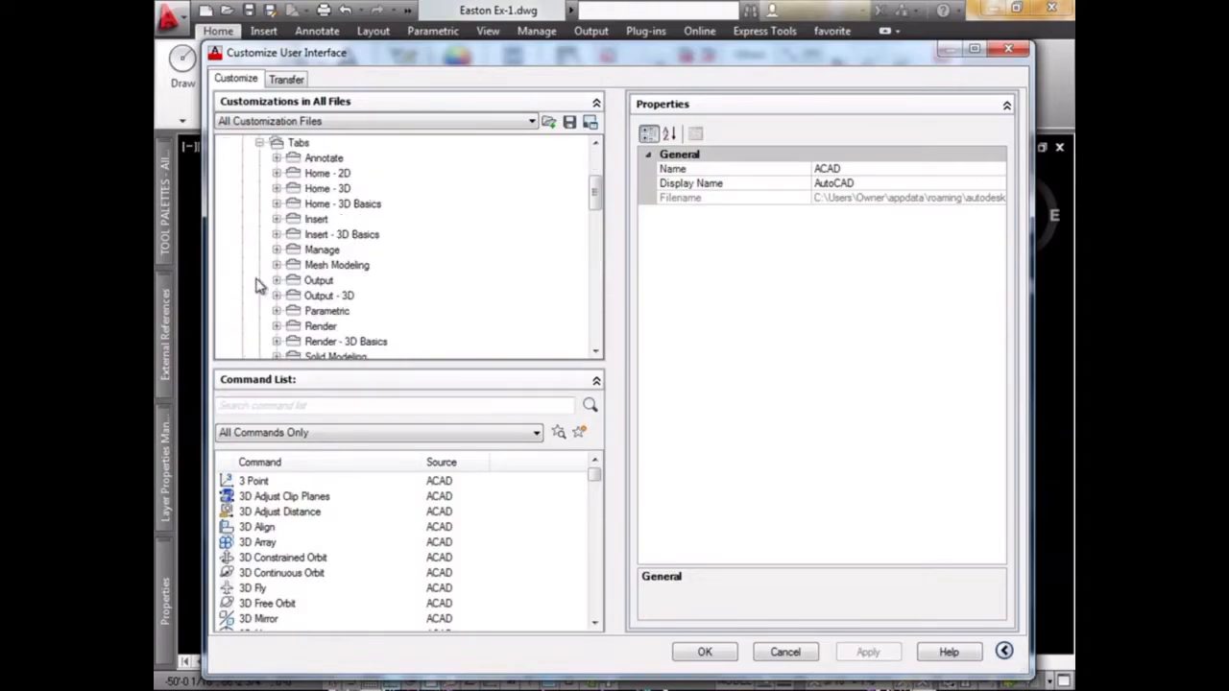
- Add a new ribbon tab named 'favorites' under Ribbon > Tabs in the CUI tree
right_click(297, 142)
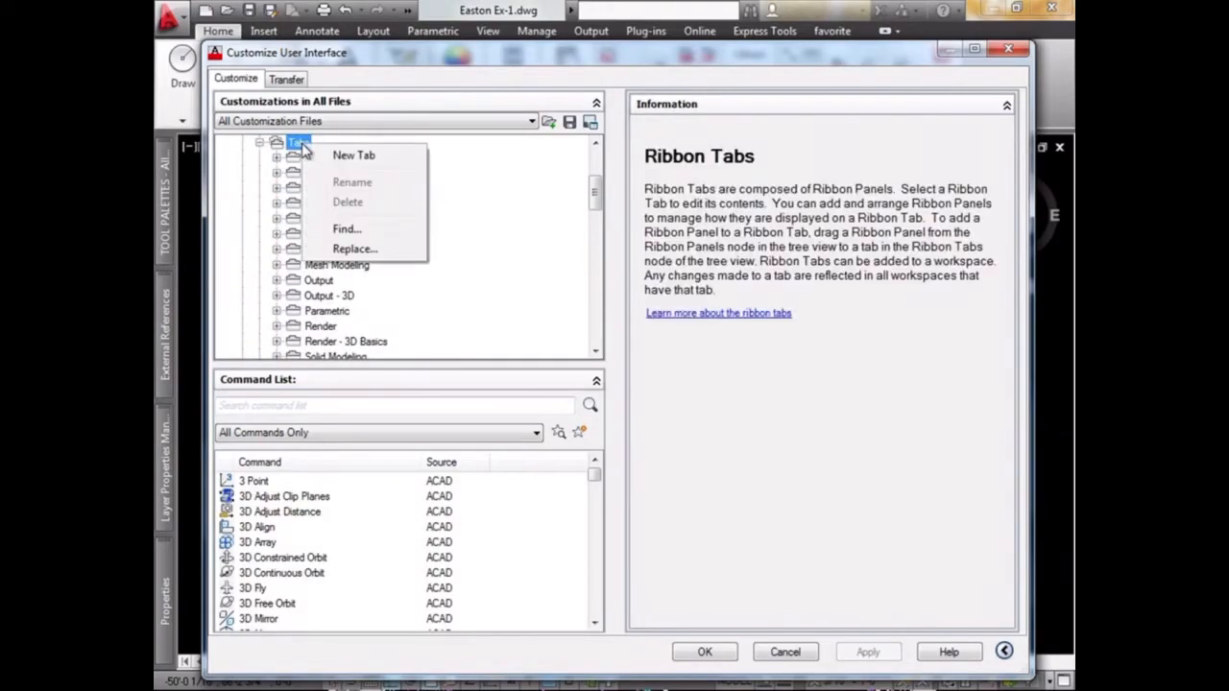
click(353, 155)
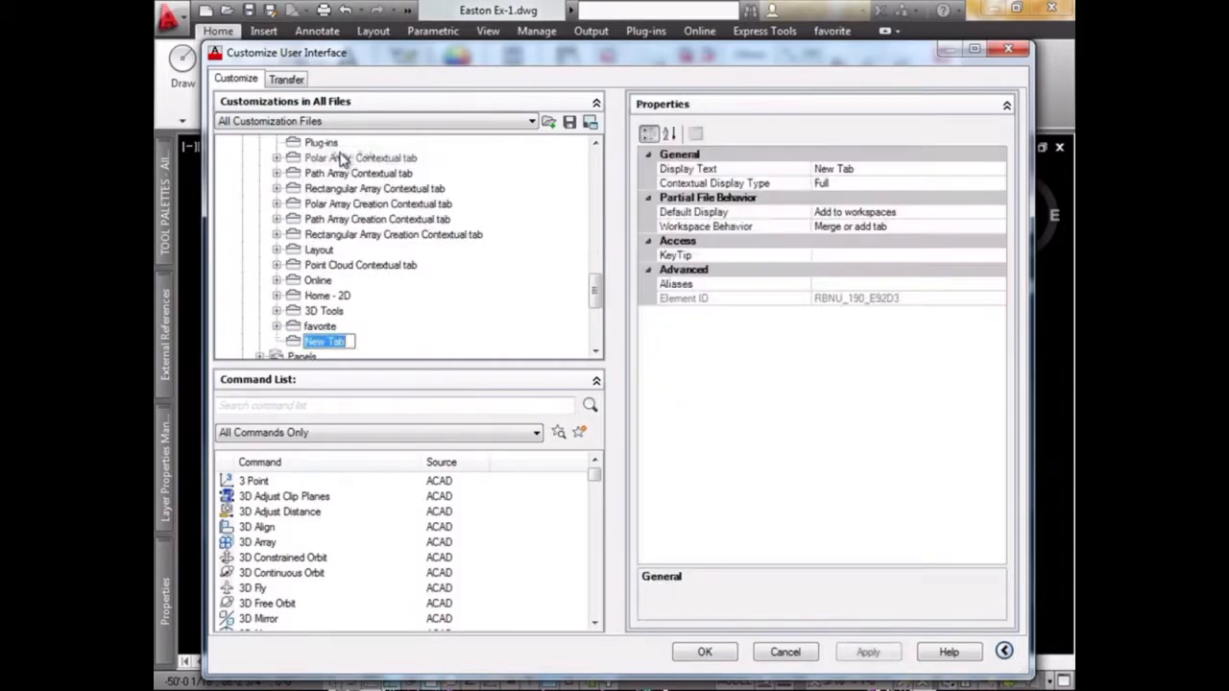
text(favorites)
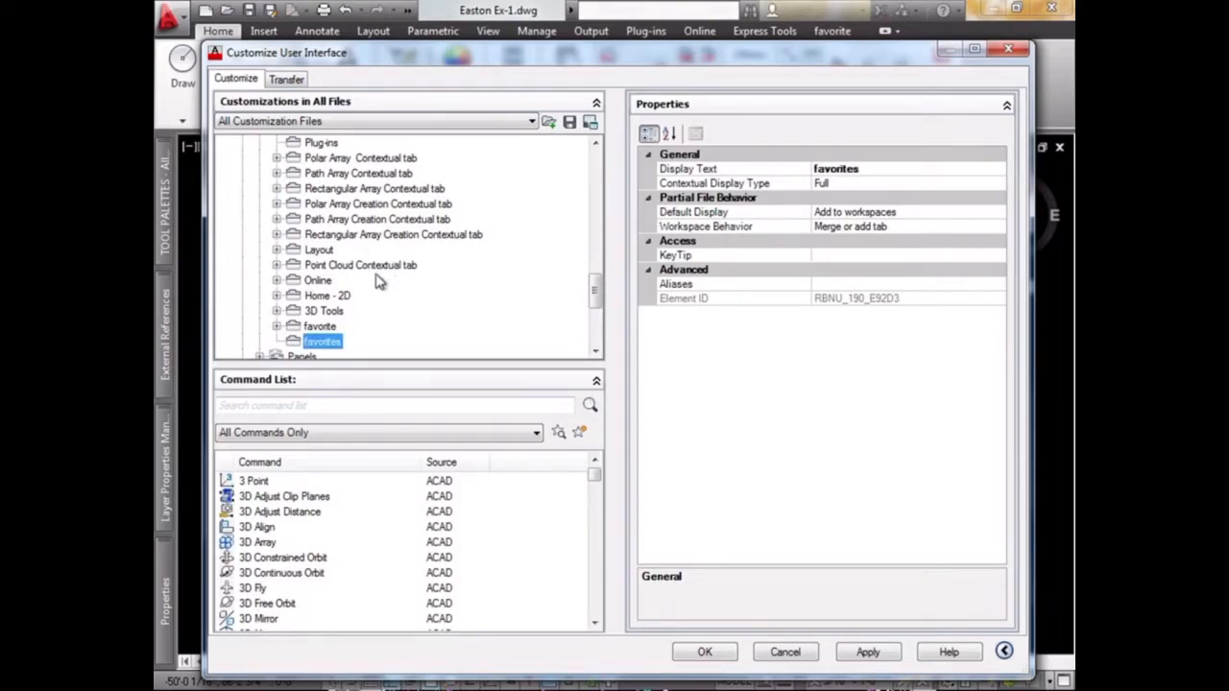
right_click(302, 341)
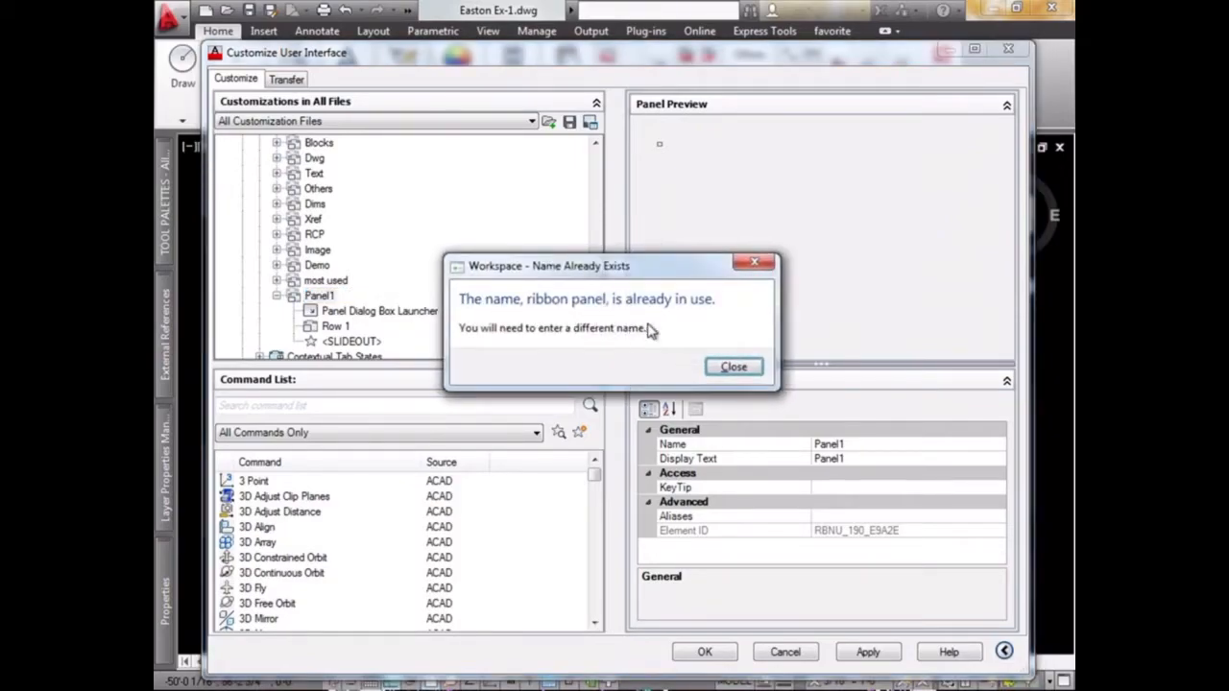
- Dismiss the name-in-use warning and rename the new panel 'cool commands'
click(733, 367)
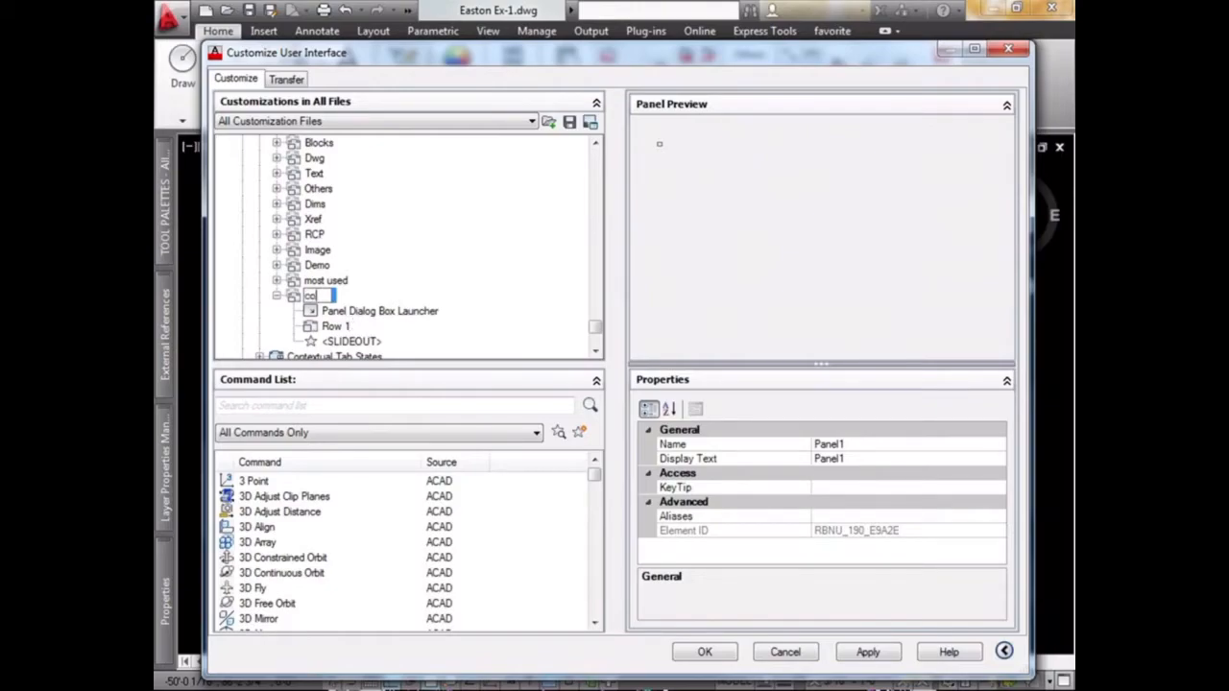
text(cool comam)
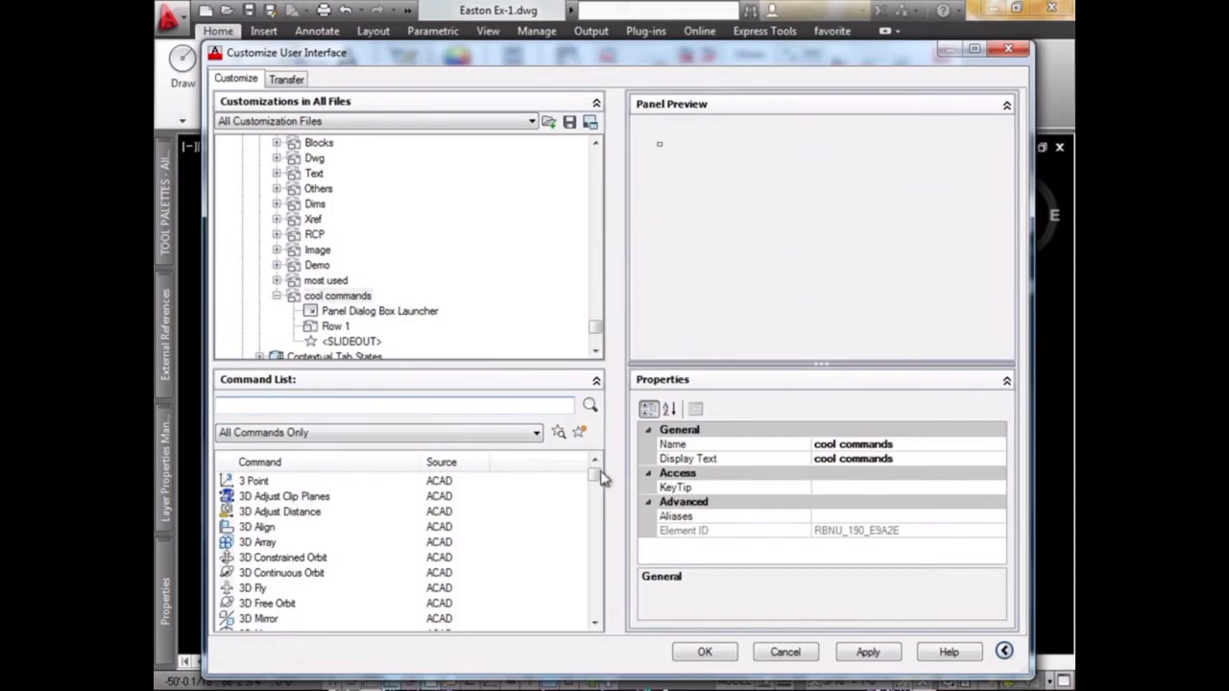
- Drag Boundary, Box and Break from the Command List into the panel's Row 1
click(594, 493)
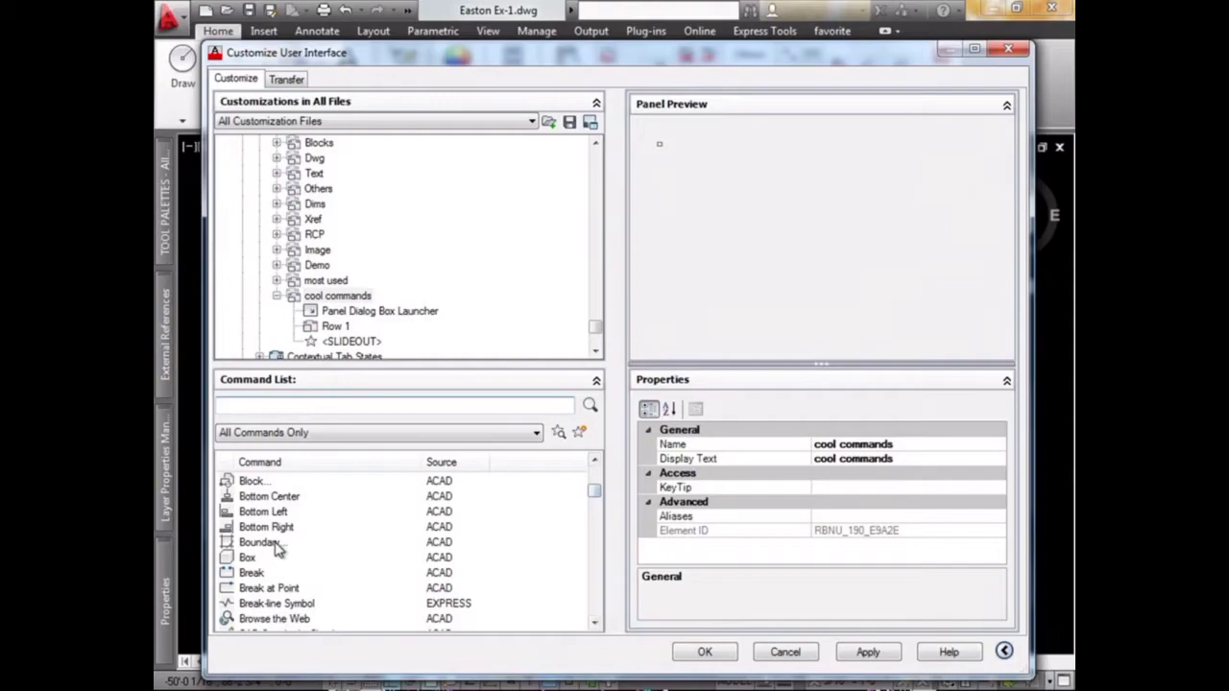
click(260, 541)
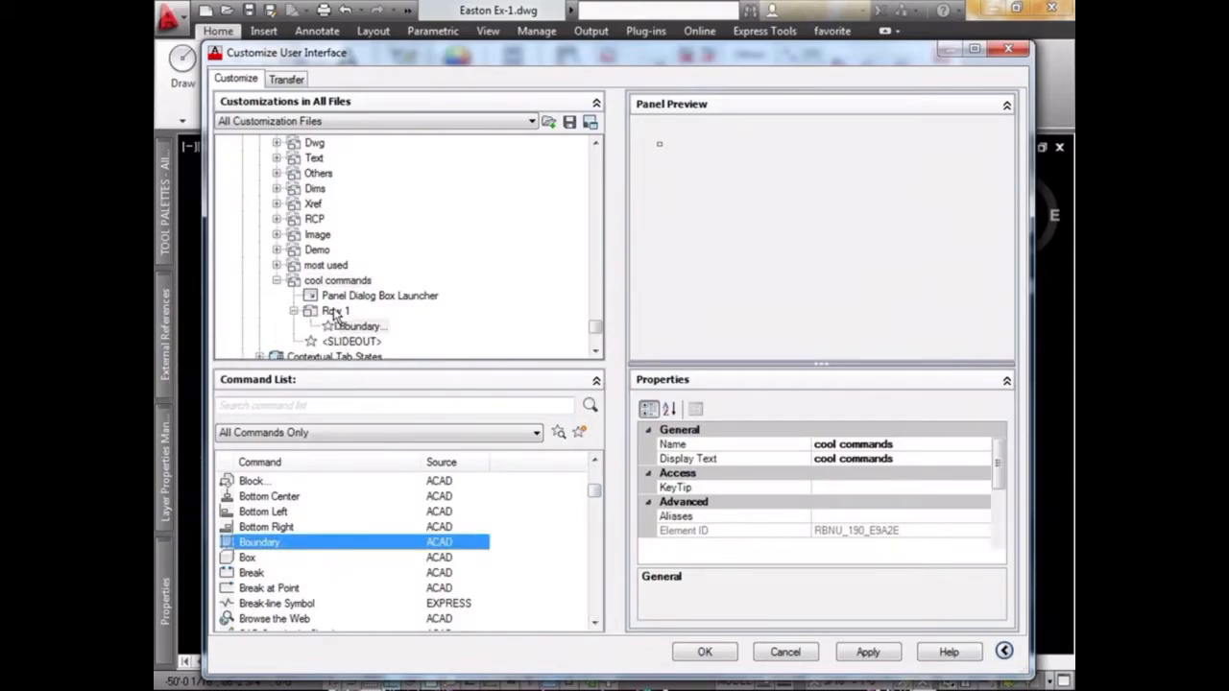
click(363, 327)
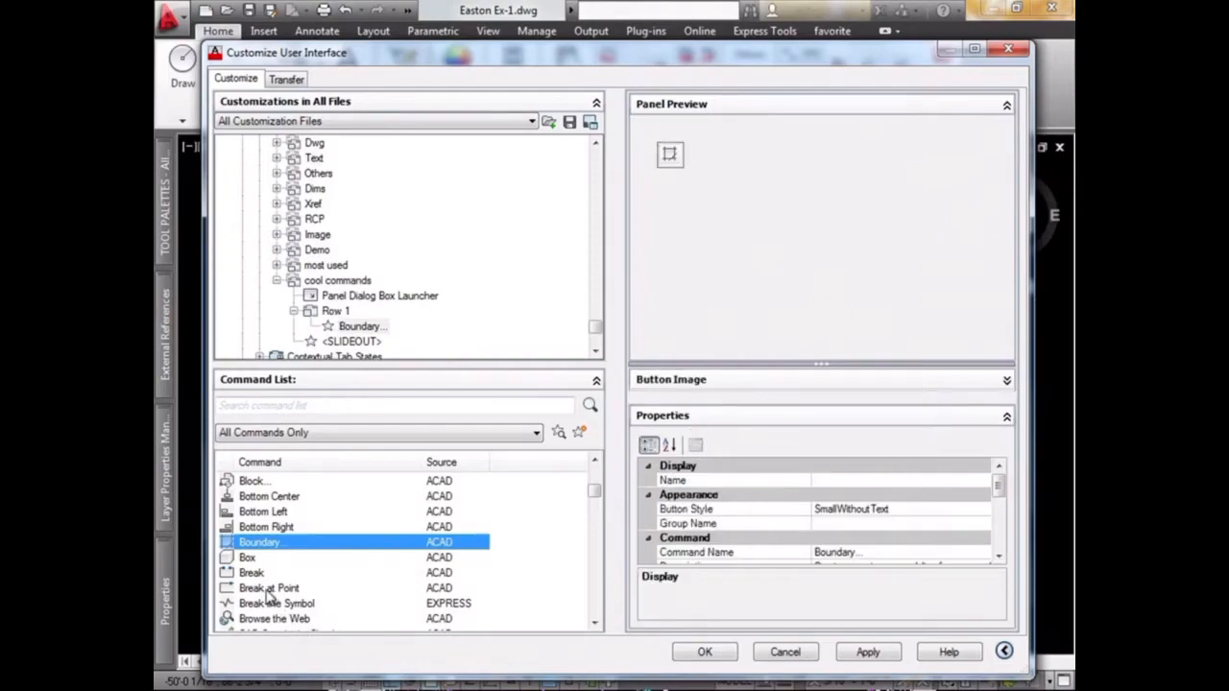
click(247, 557)
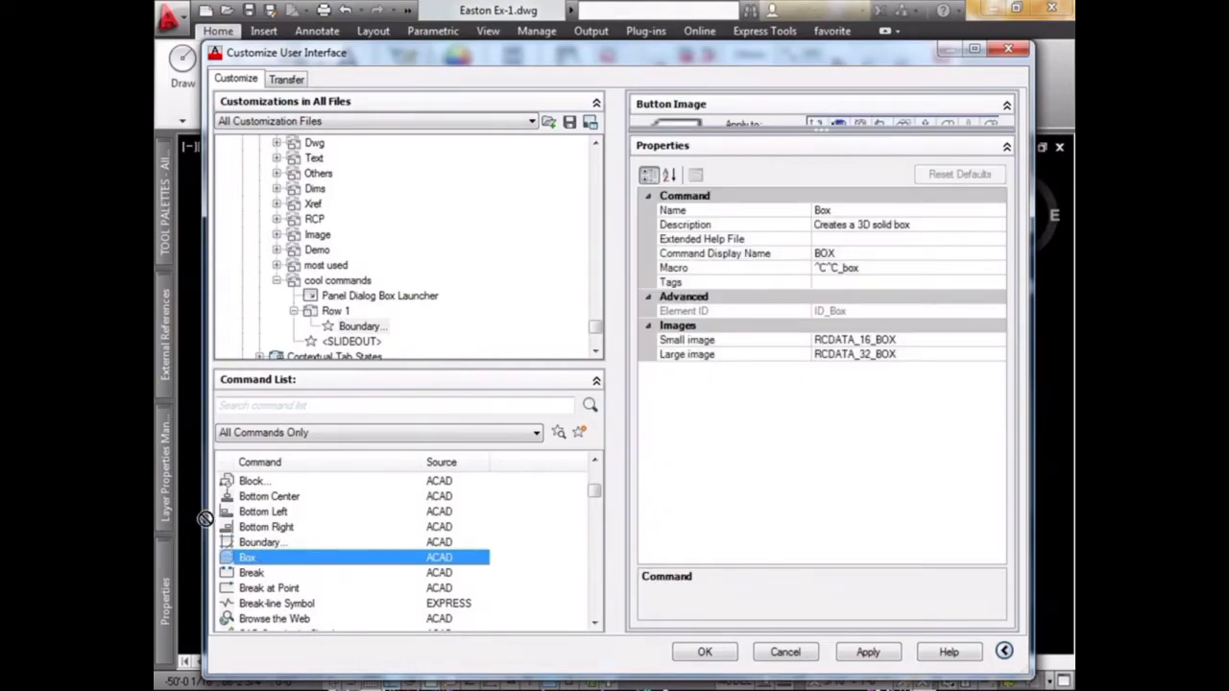
click(335, 310)
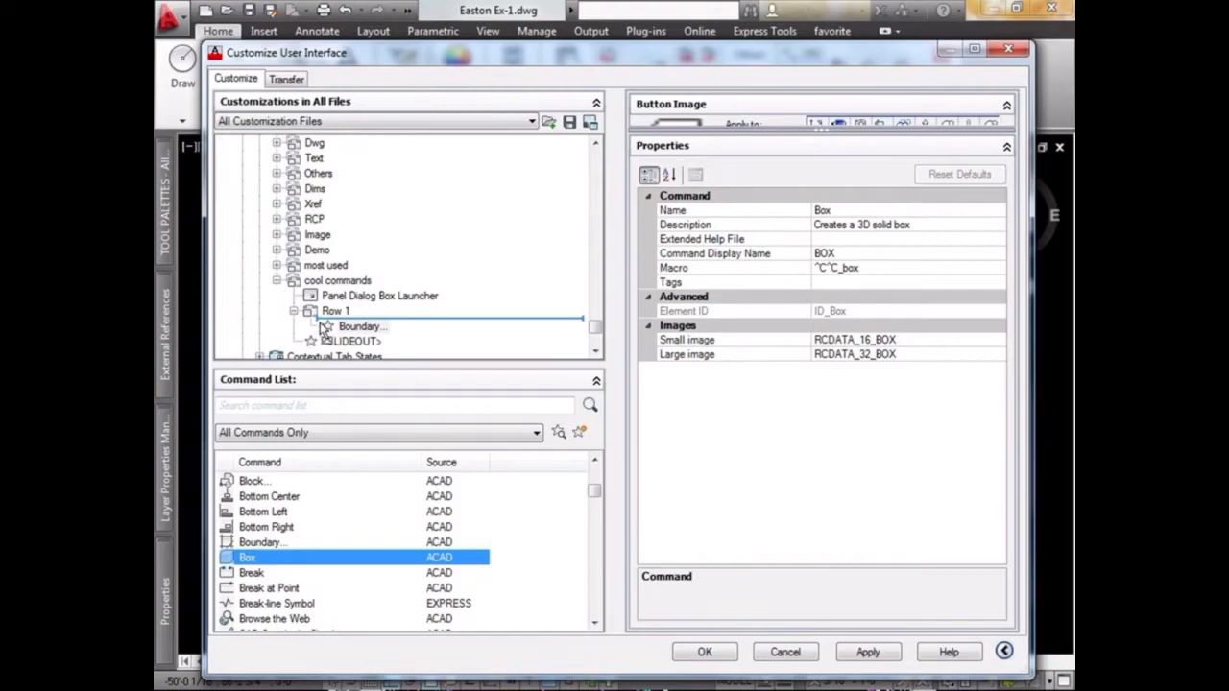
click(251, 572)
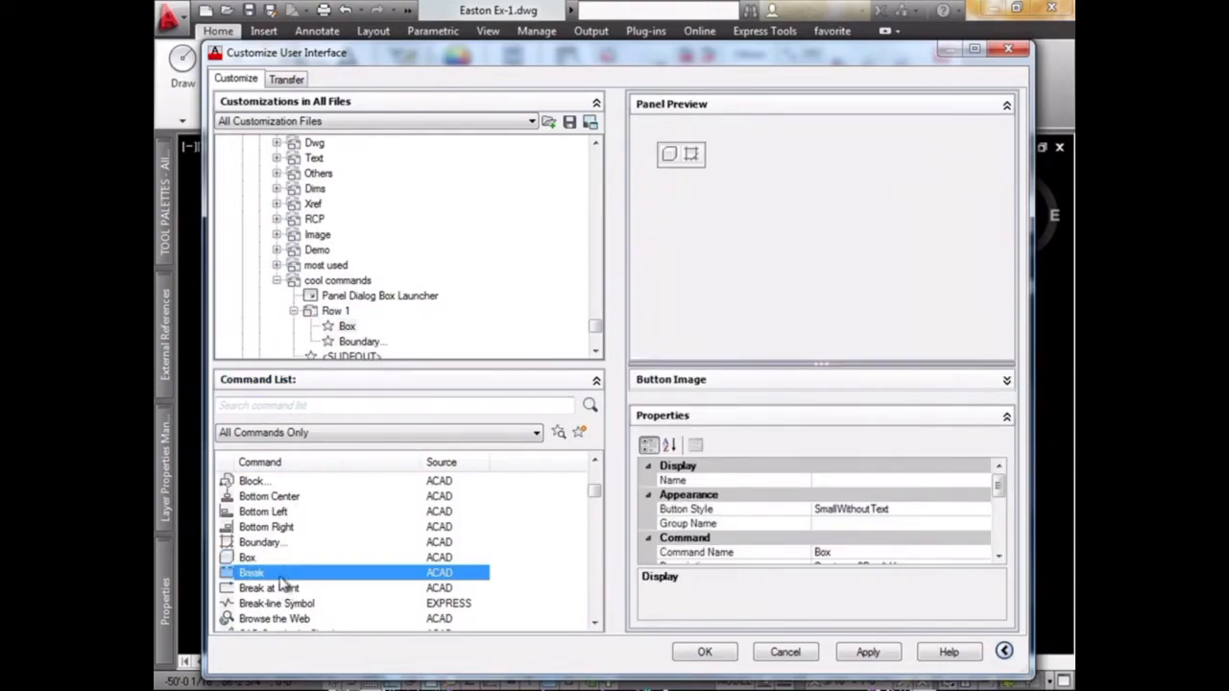
click(251, 572)
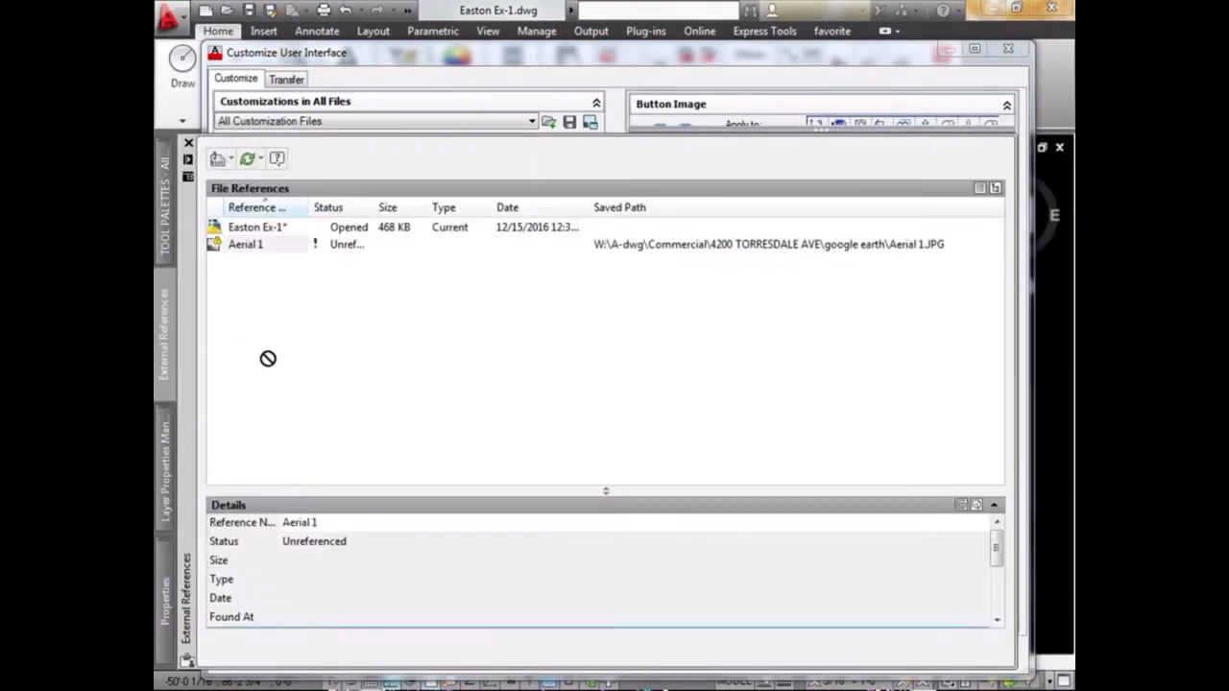
mouse_move(1008, 226)
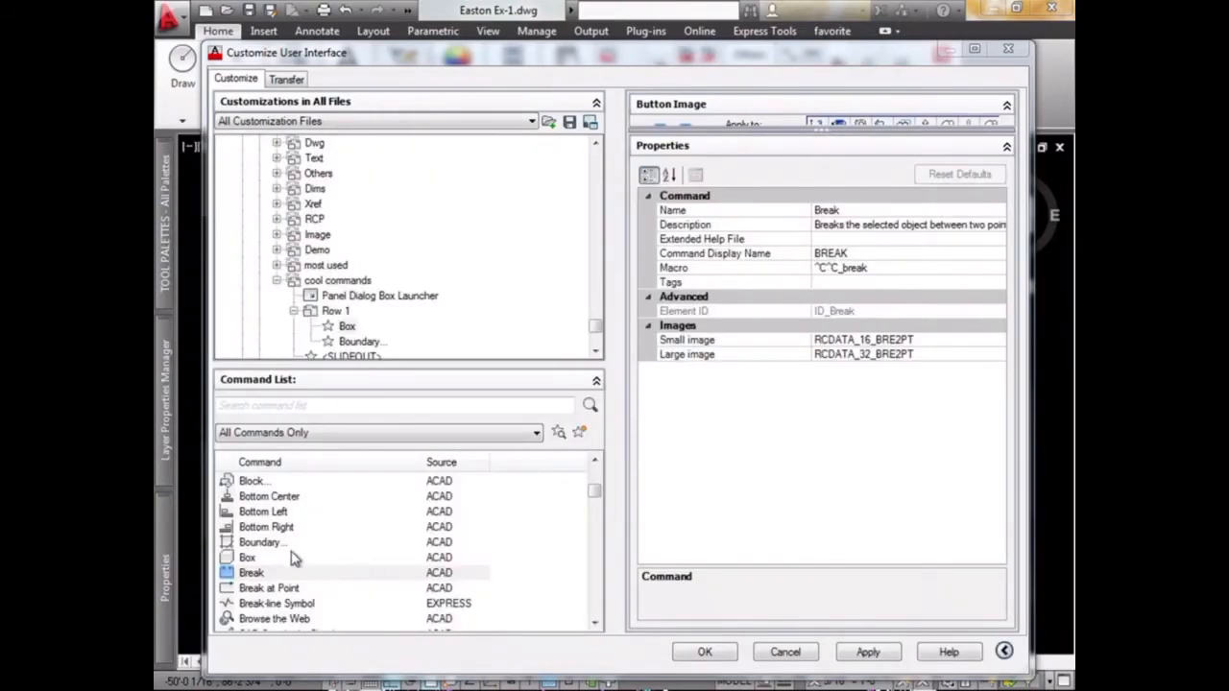
click(268, 497)
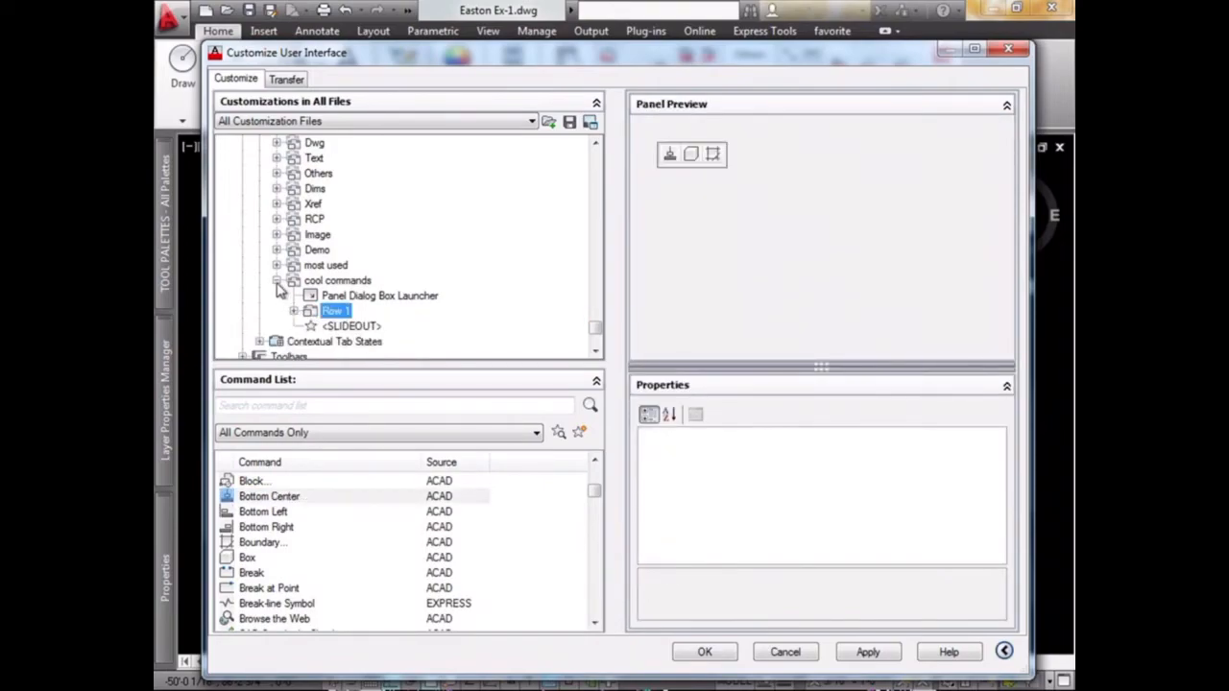
- Place the cool commands panel inside the favorites tab and select that tab
click(277, 280)
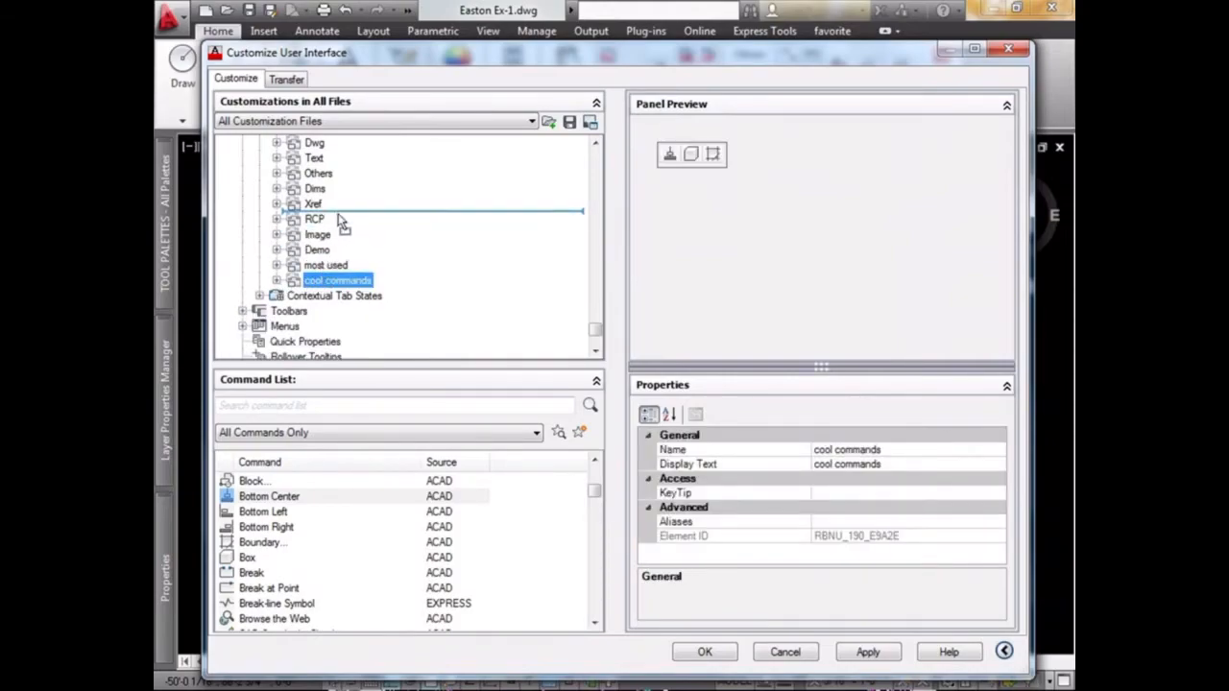
scroll(down, 3)
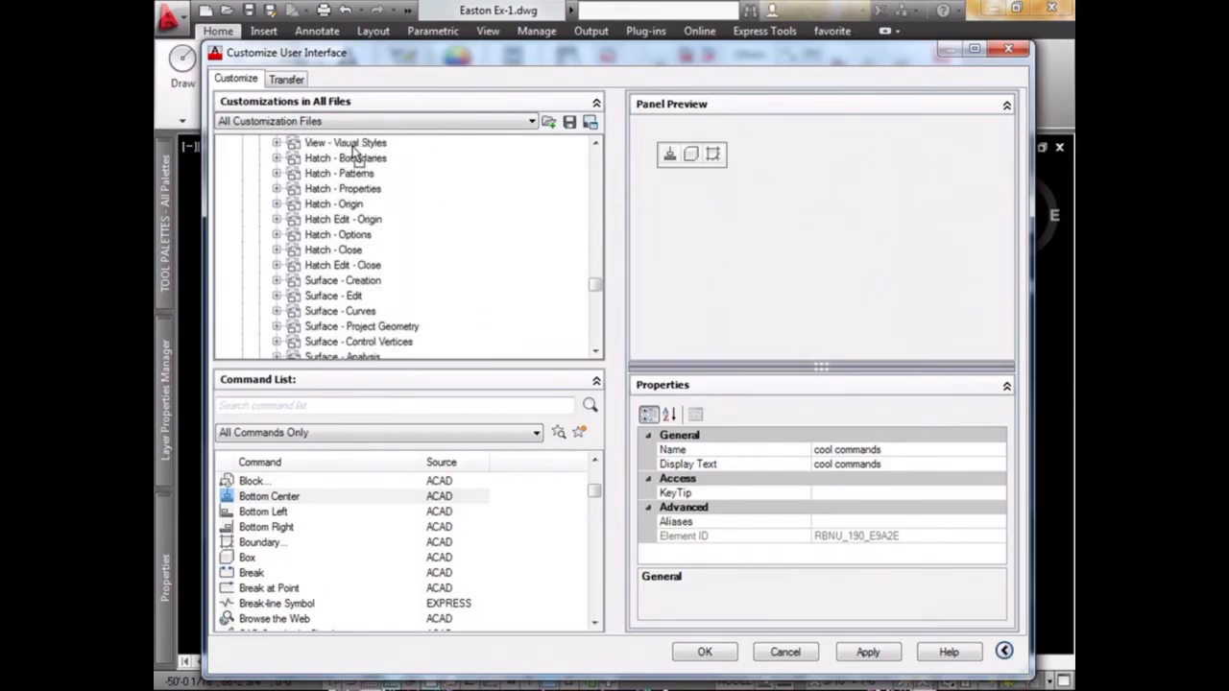
scroll(down, 3)
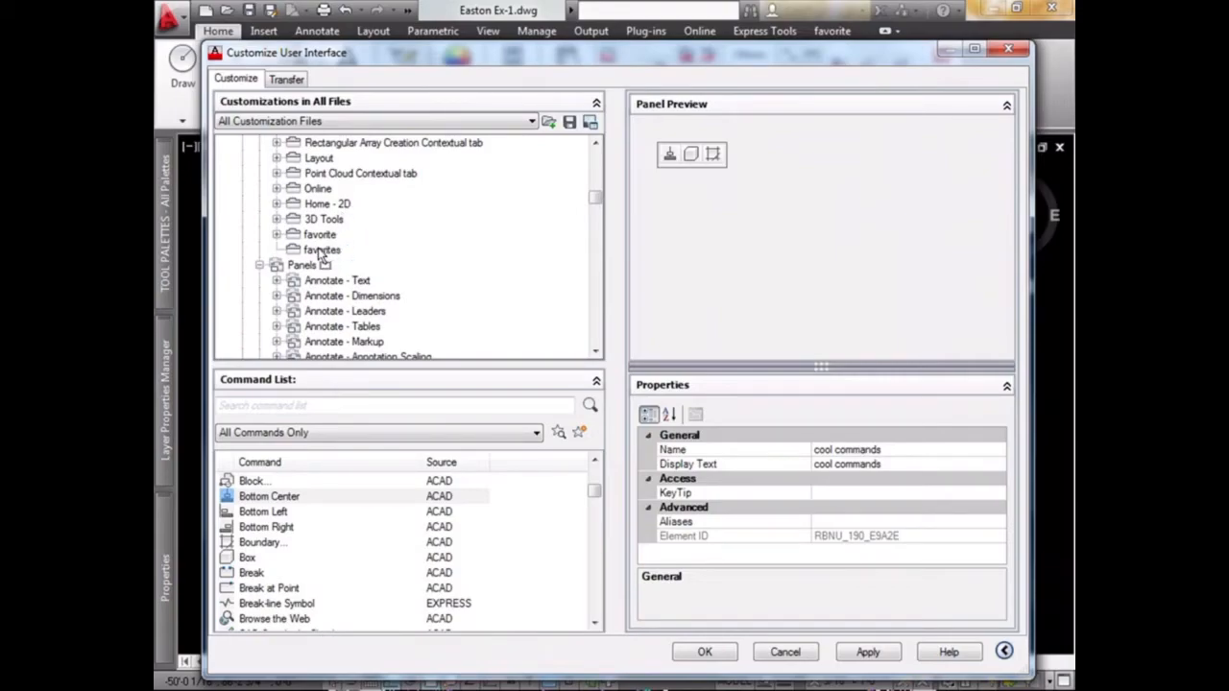
click(278, 250)
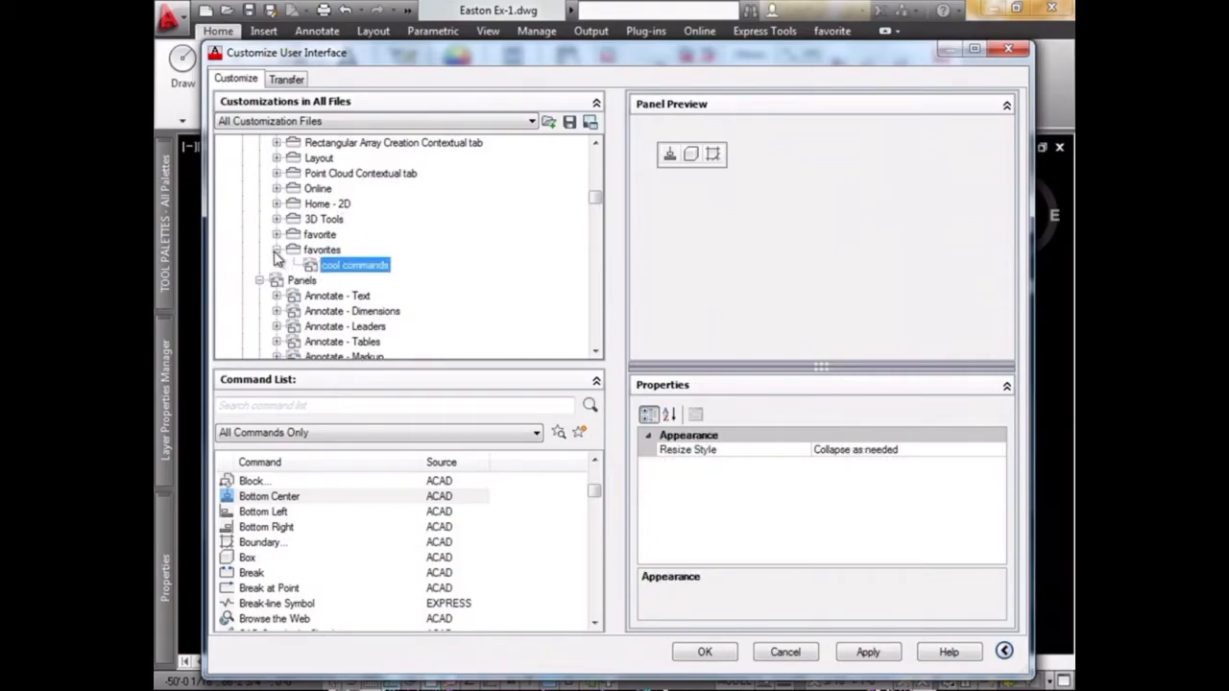
click(322, 249)
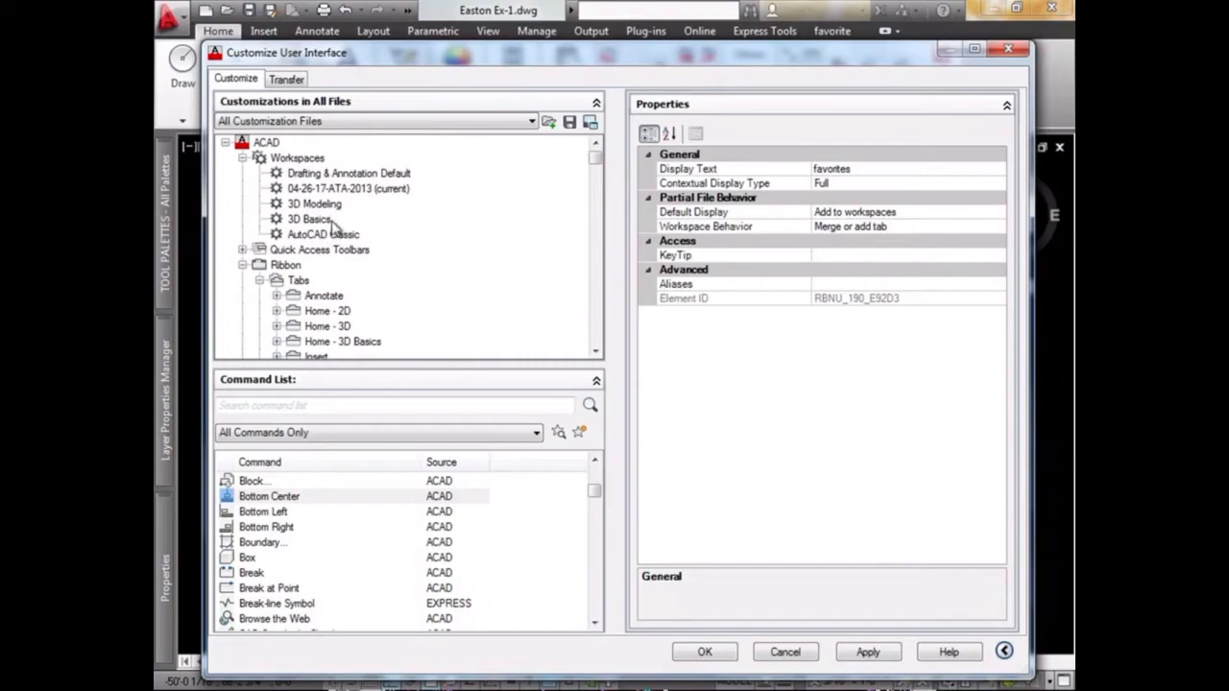
- Enable the favorites tab in the current workspace, then apply and close the CUI dialog
click(348, 188)
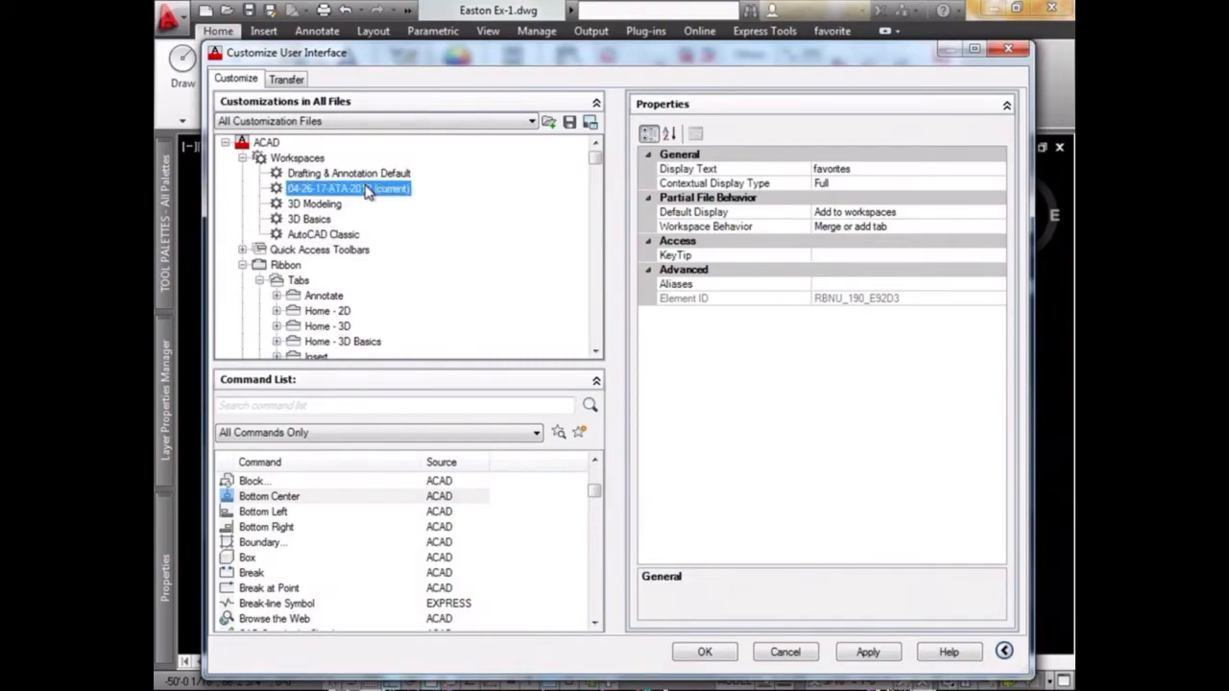
click(349, 189)
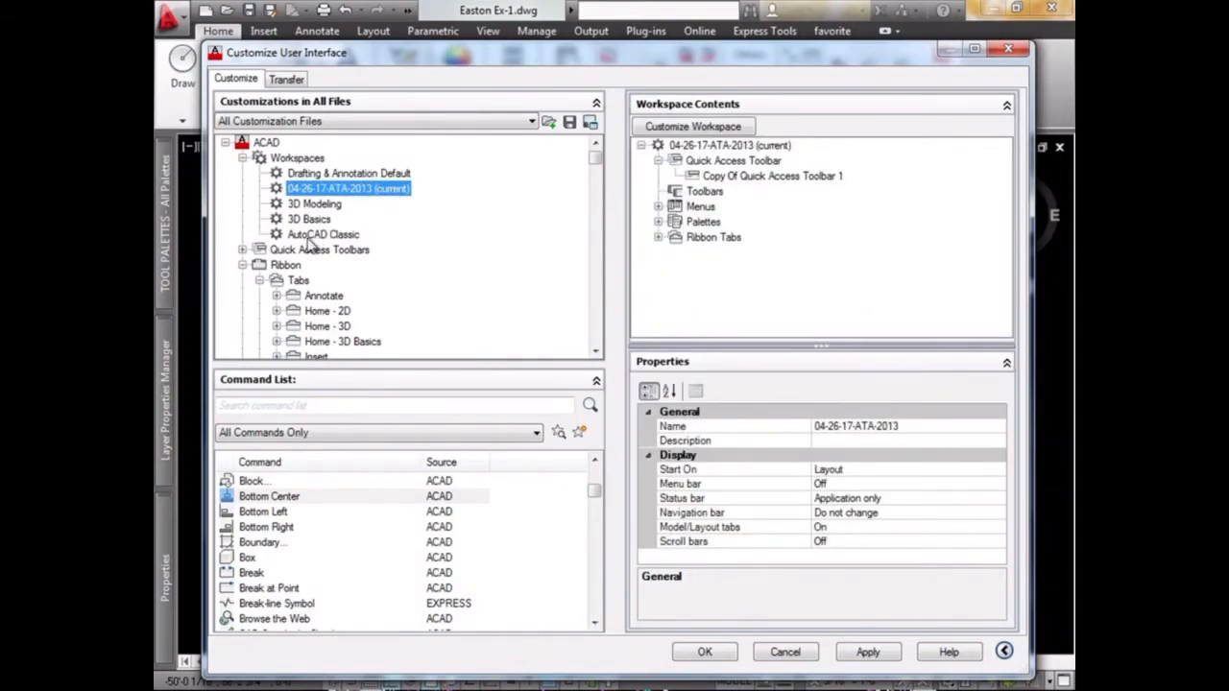
right_click(349, 188)
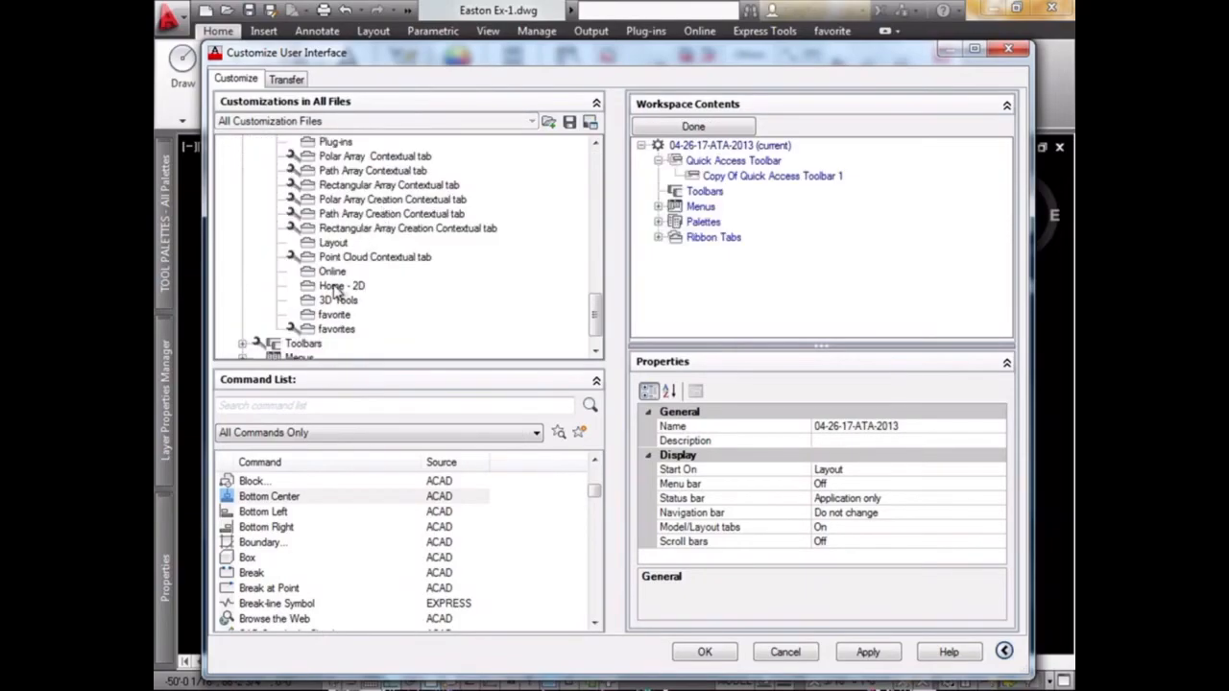
mouse_move(336, 338)
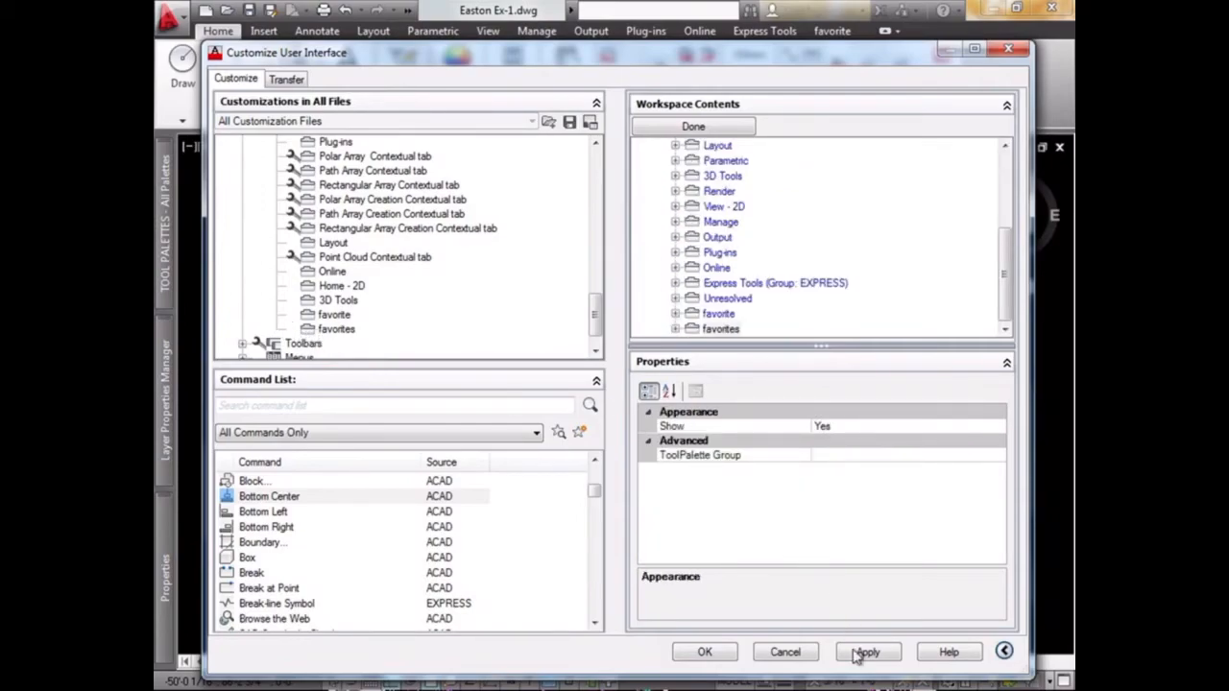
click(867, 652)
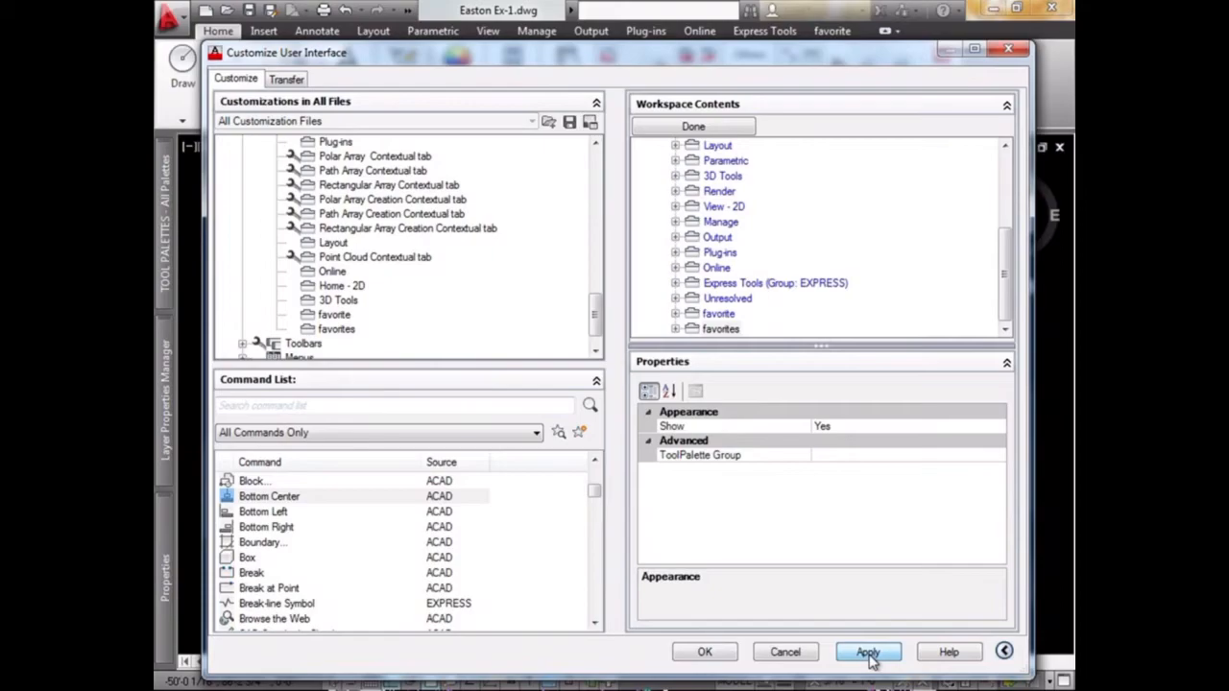
click(867, 652)
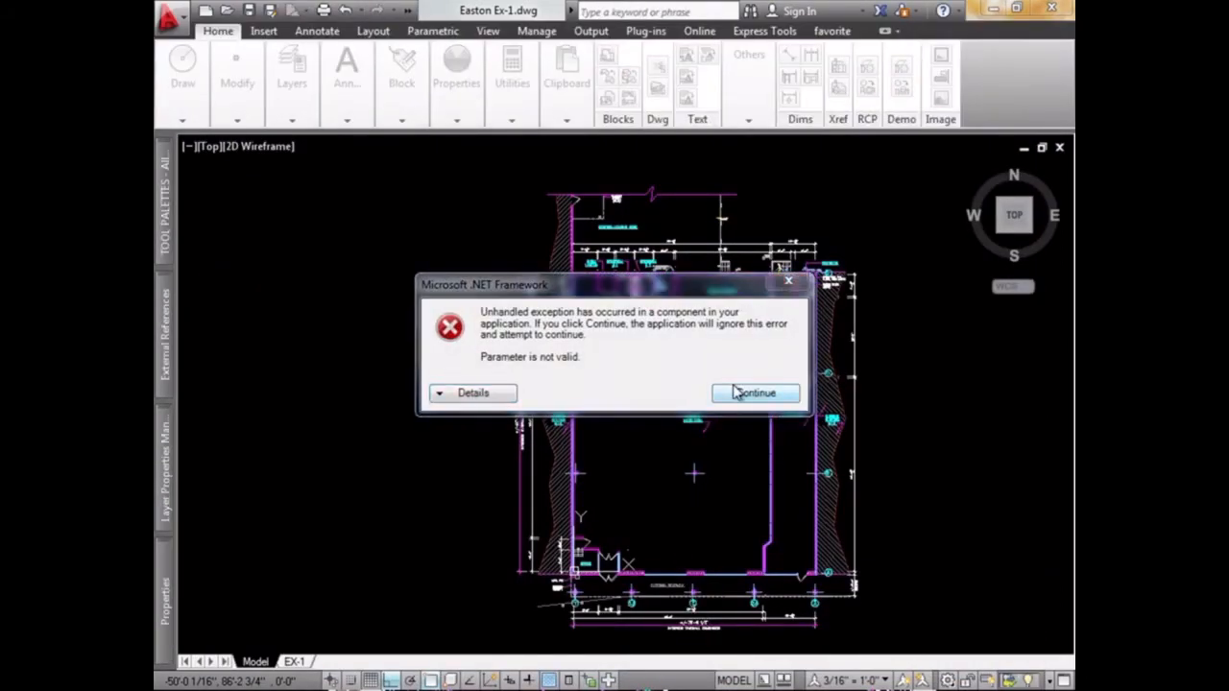
- Continue past the .NET error and show the favorites tab with its cool commands panel
click(755, 393)
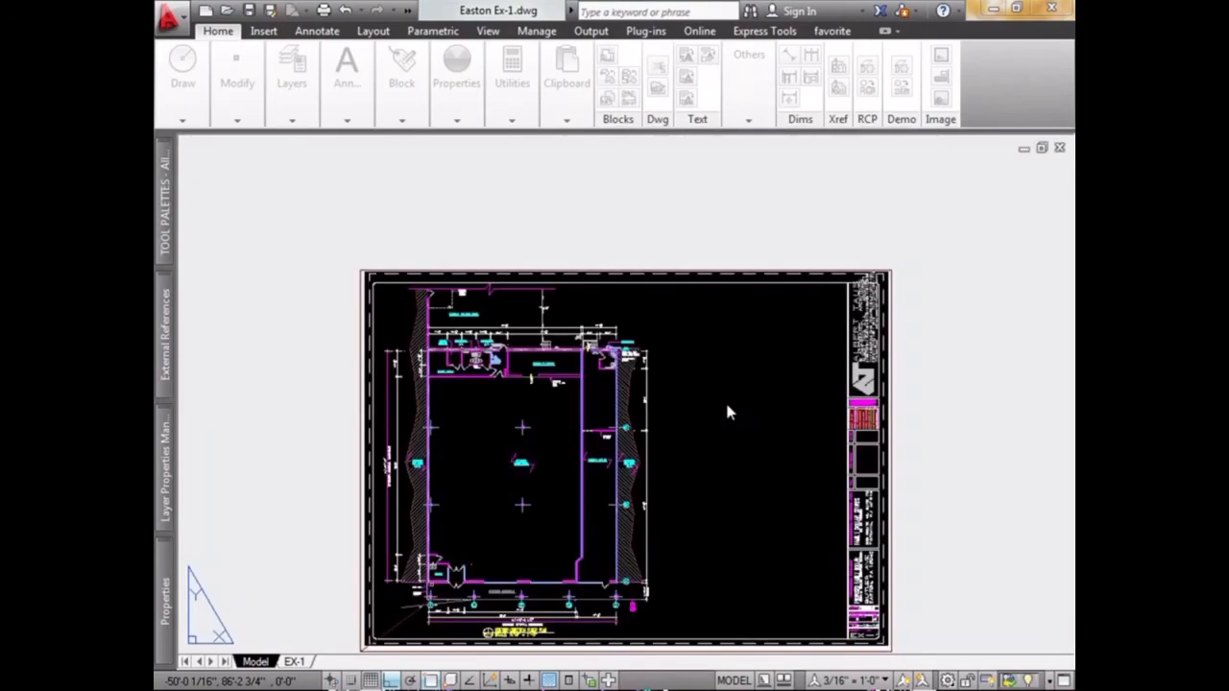
click(734, 680)
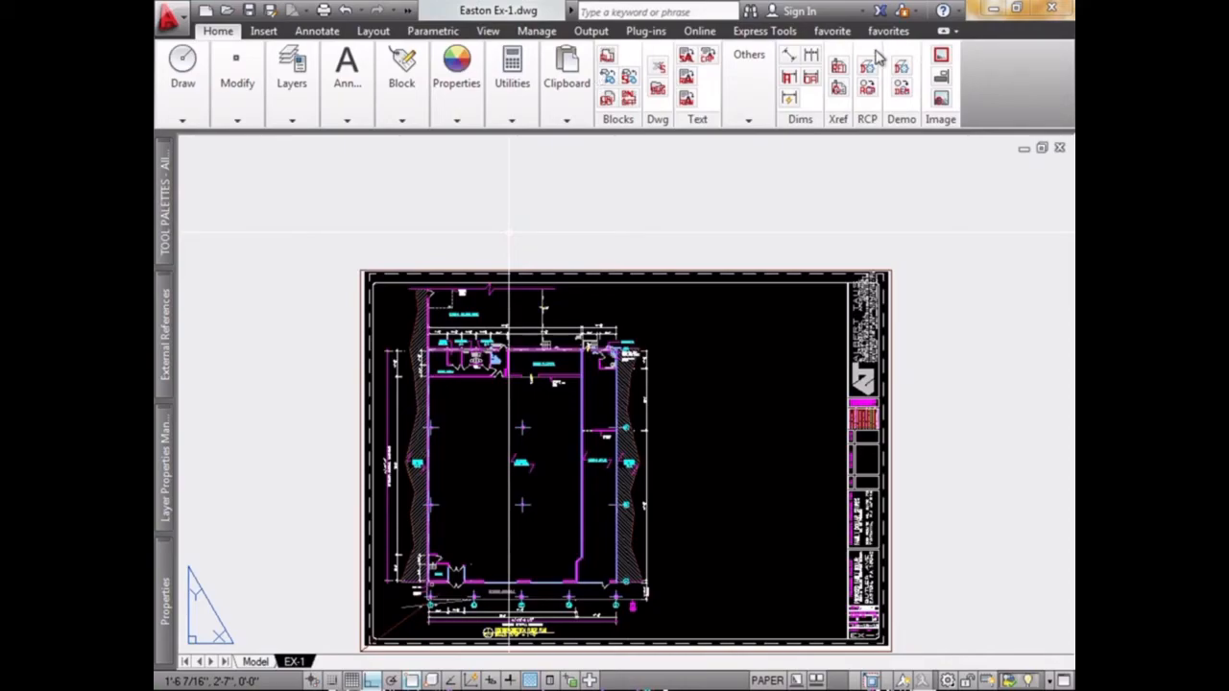
mouse_move(910, 48)
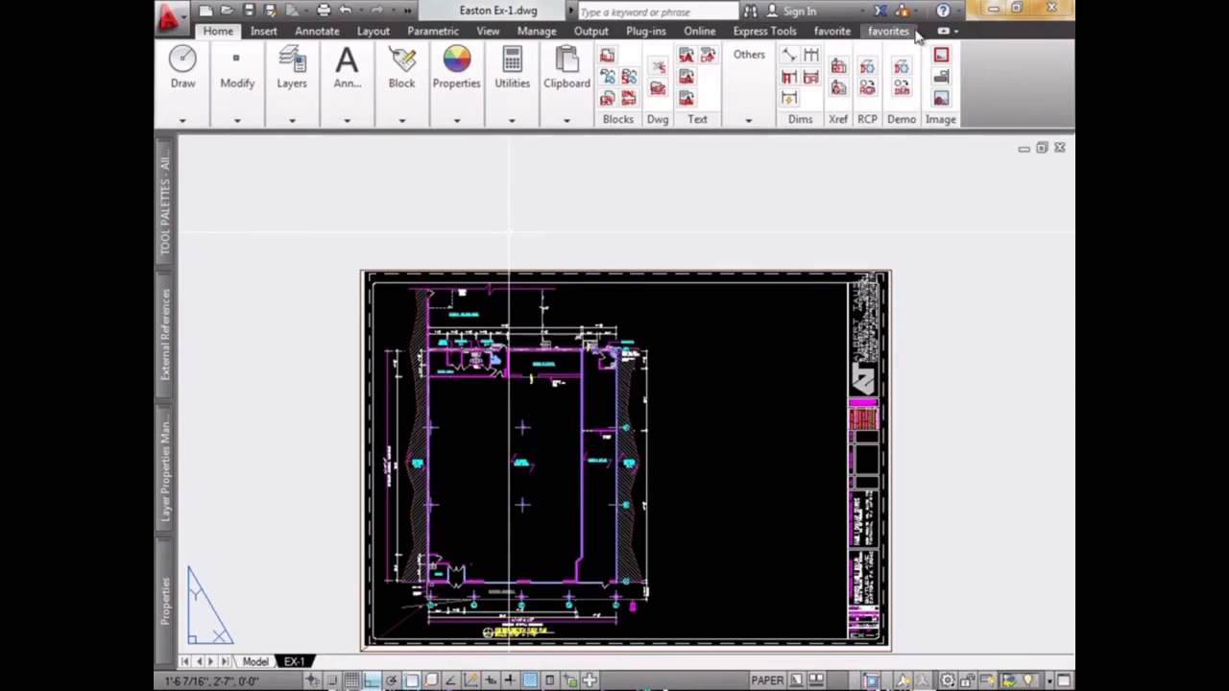
click(888, 30)
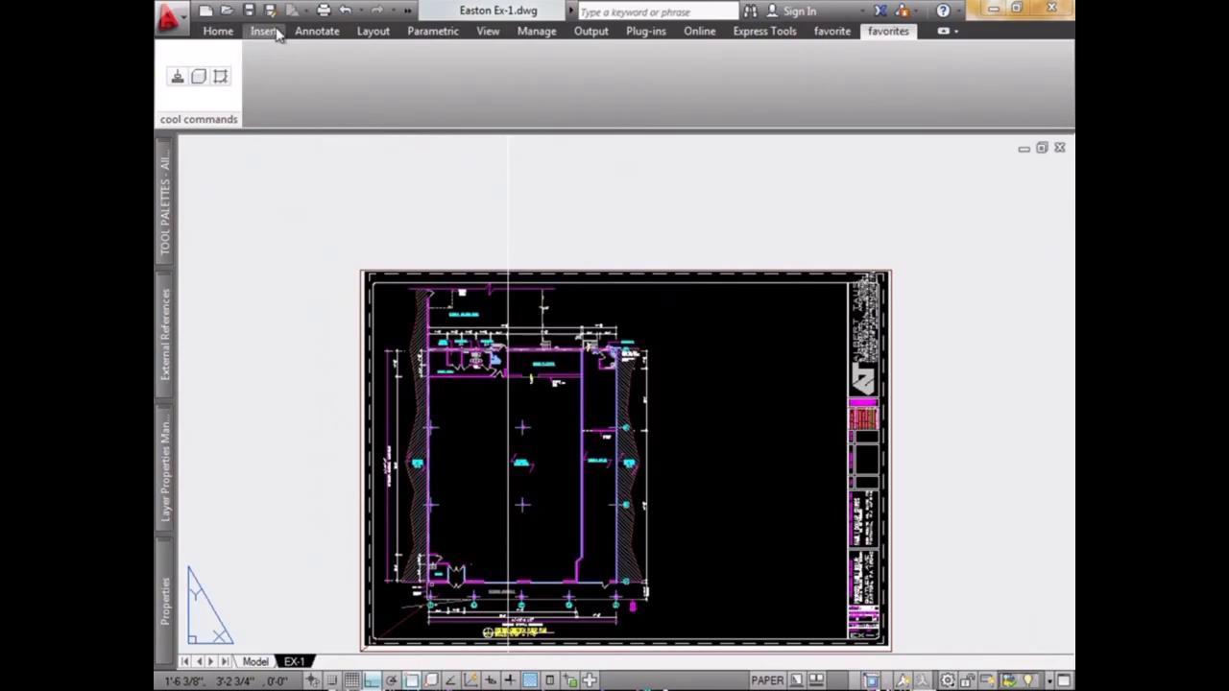
mouse_move(499, 25)
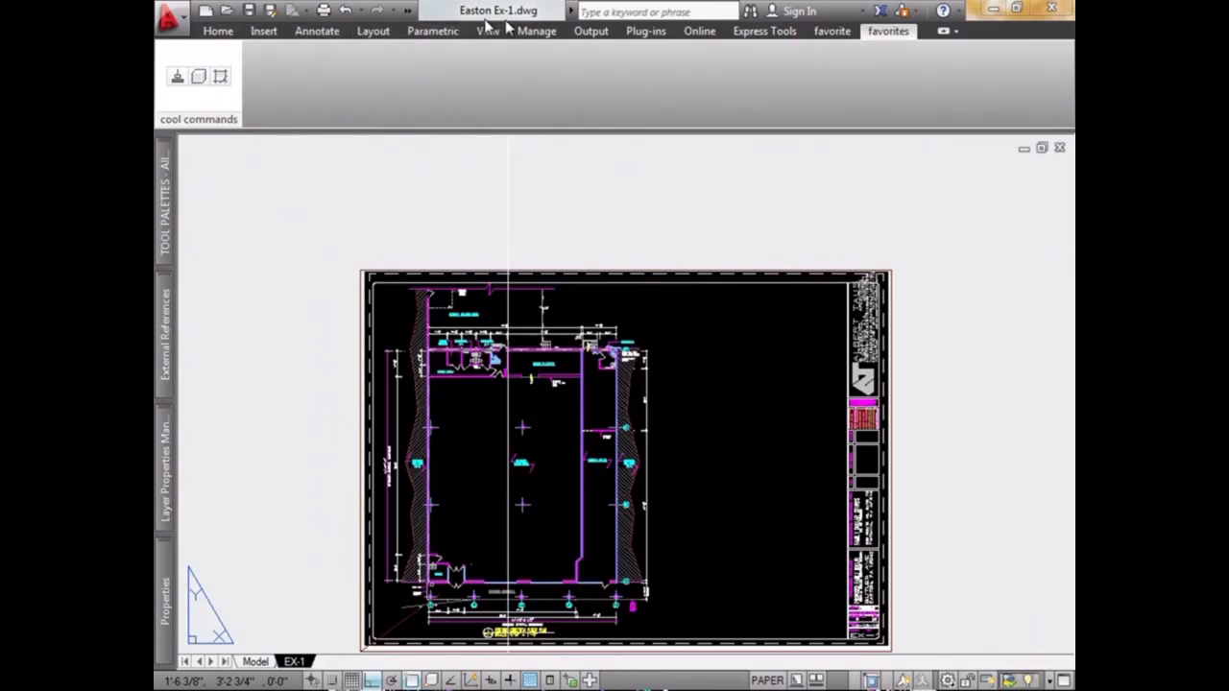